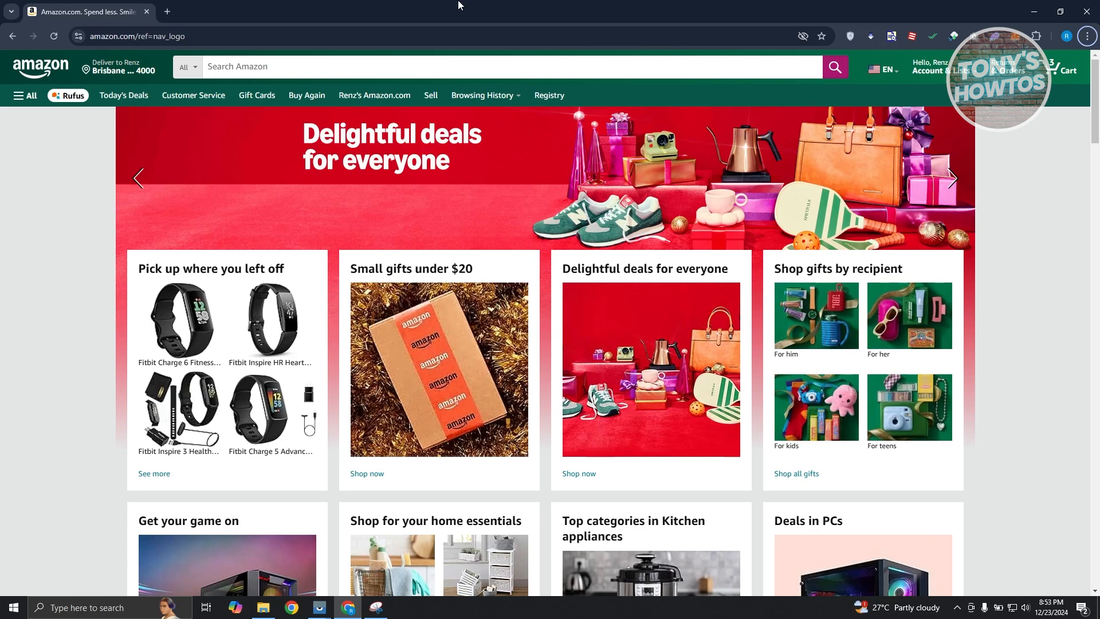
pyautogui.moveTo(457, 169)
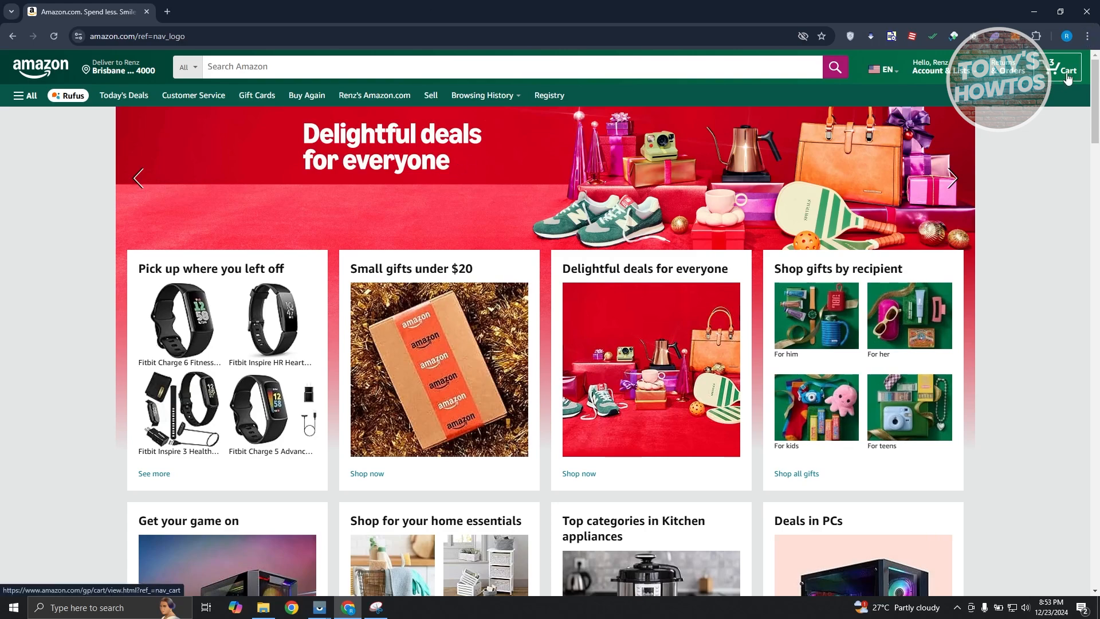
# - Go to the shopping cart and proceed to checkout with the two selected items
pyautogui.click(1063, 70)
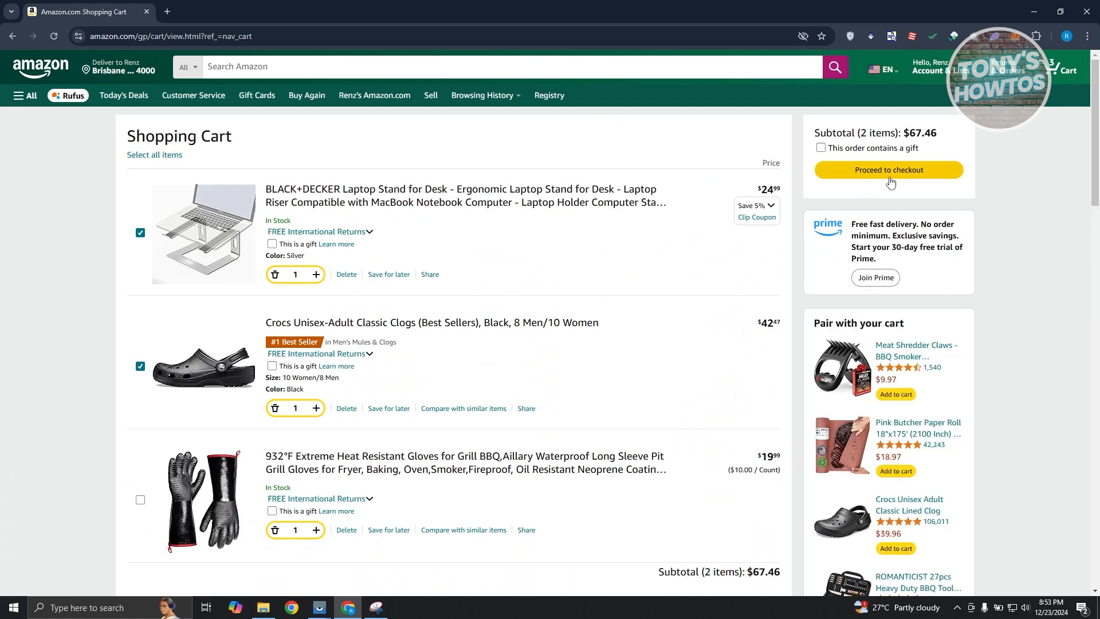
pyautogui.click(888, 170)
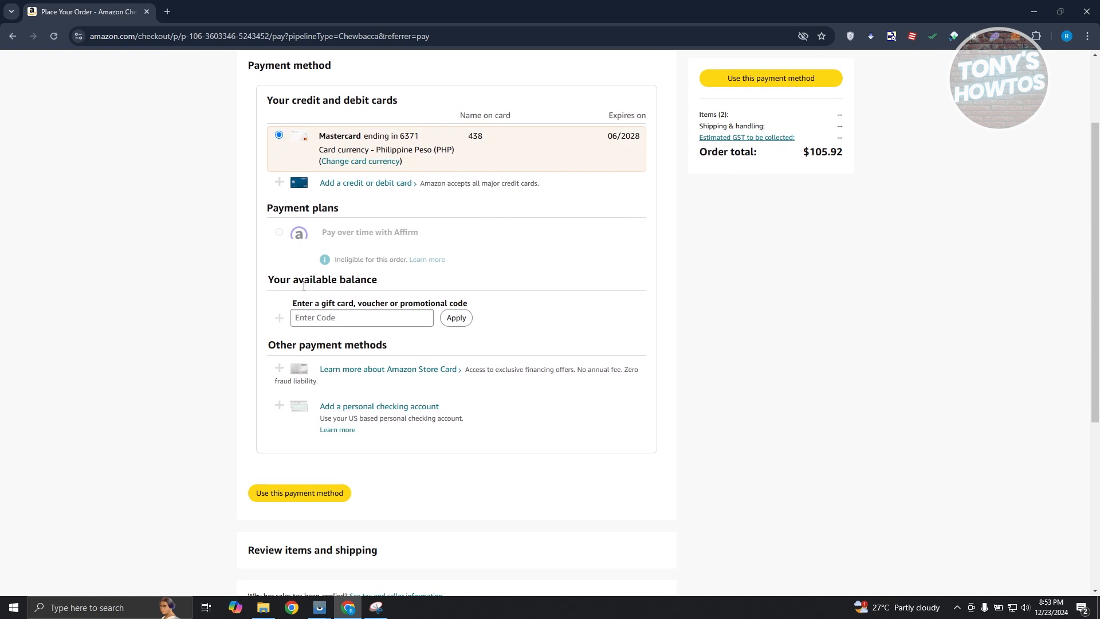
pyautogui.moveTo(614, 326)
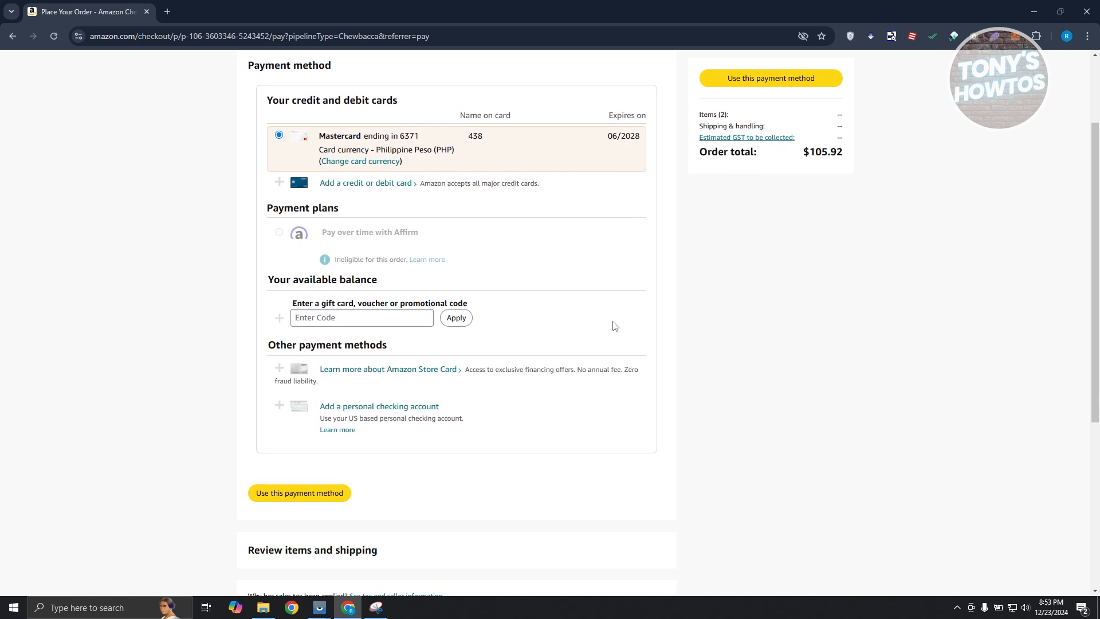
pyautogui.moveTo(580, 323)
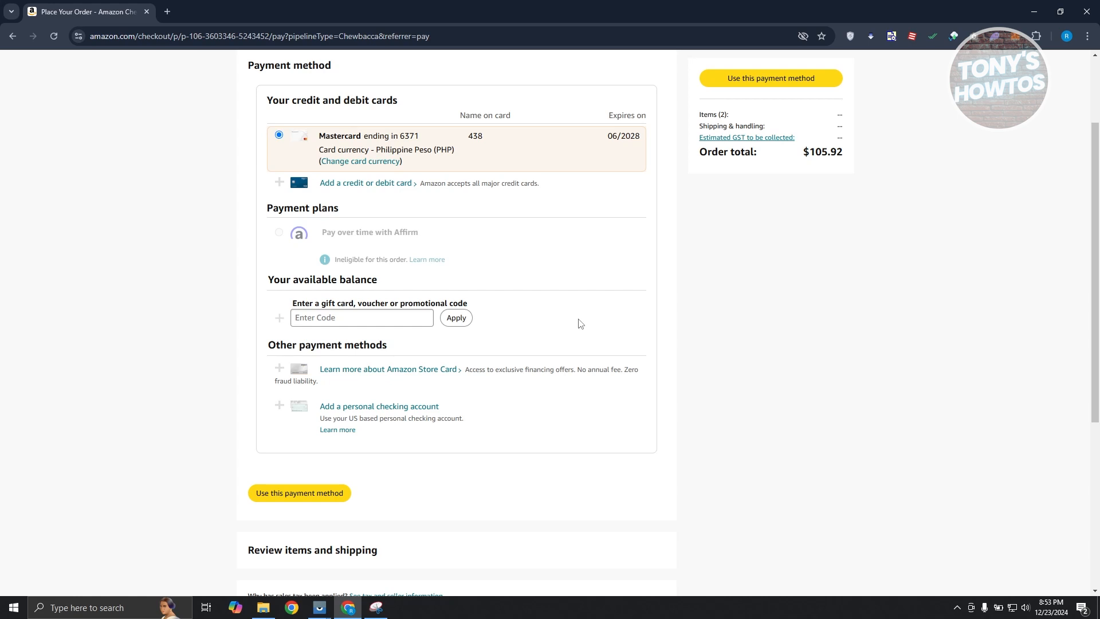
pyautogui.moveTo(364, 118)
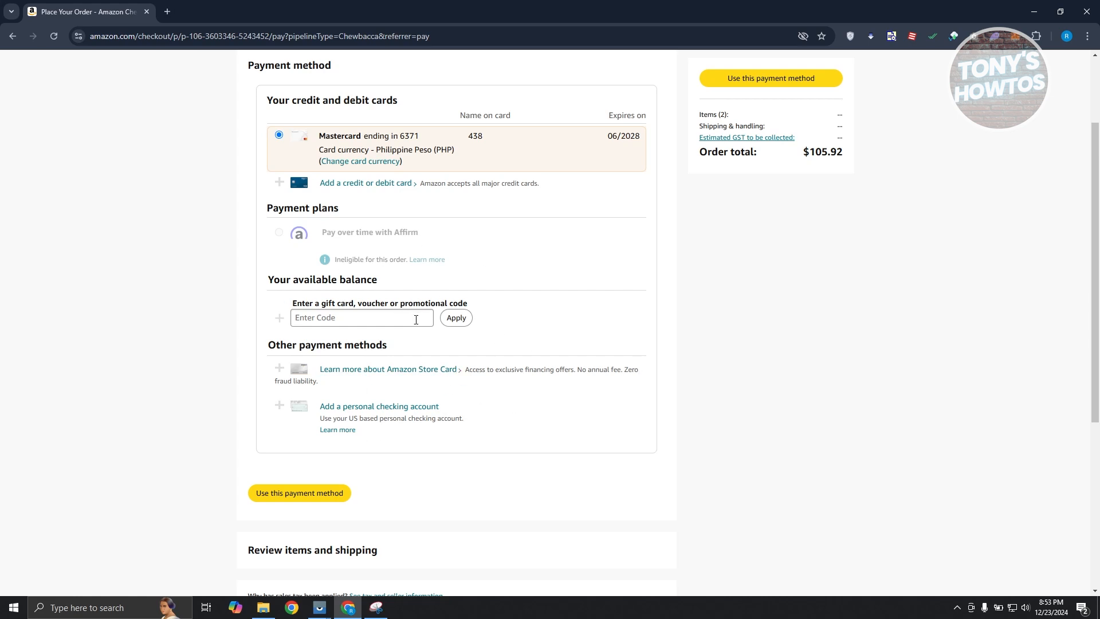
pyautogui.click(361, 318)
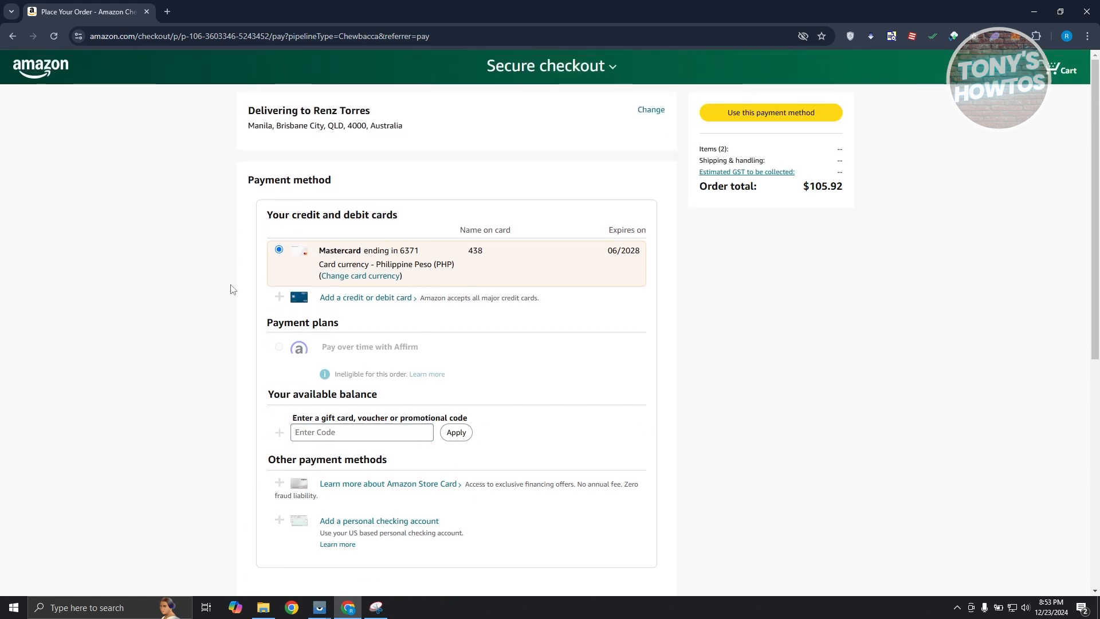
pyautogui.moveTo(452, 331)
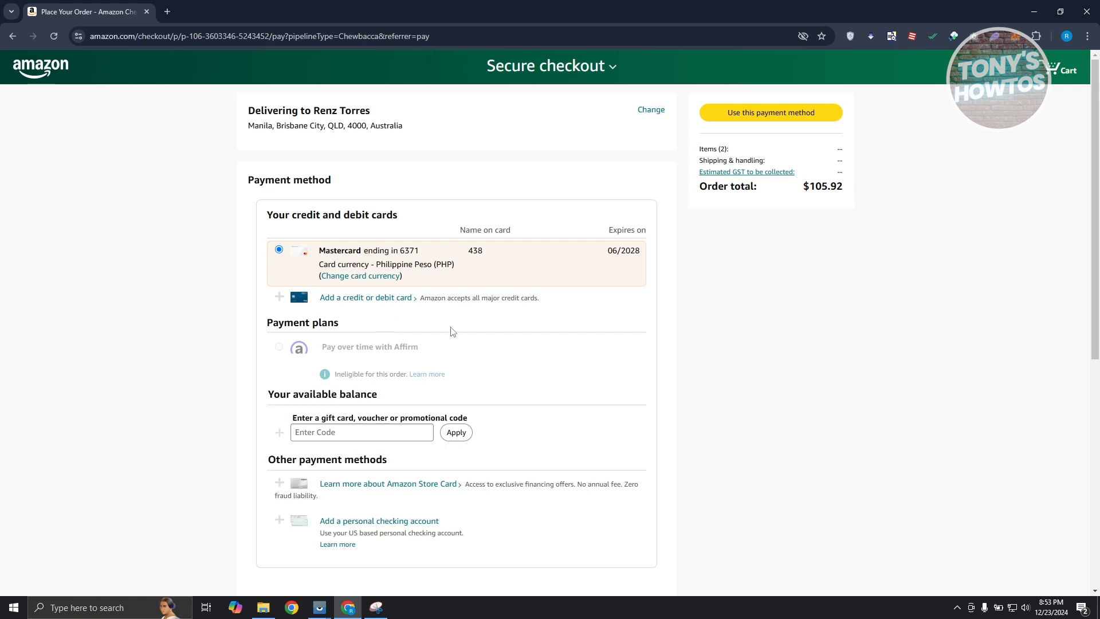
# - Activate the 'Enter Code' field for a gift card or promotional code alongside the Mastercard
pyautogui.click(361, 432)
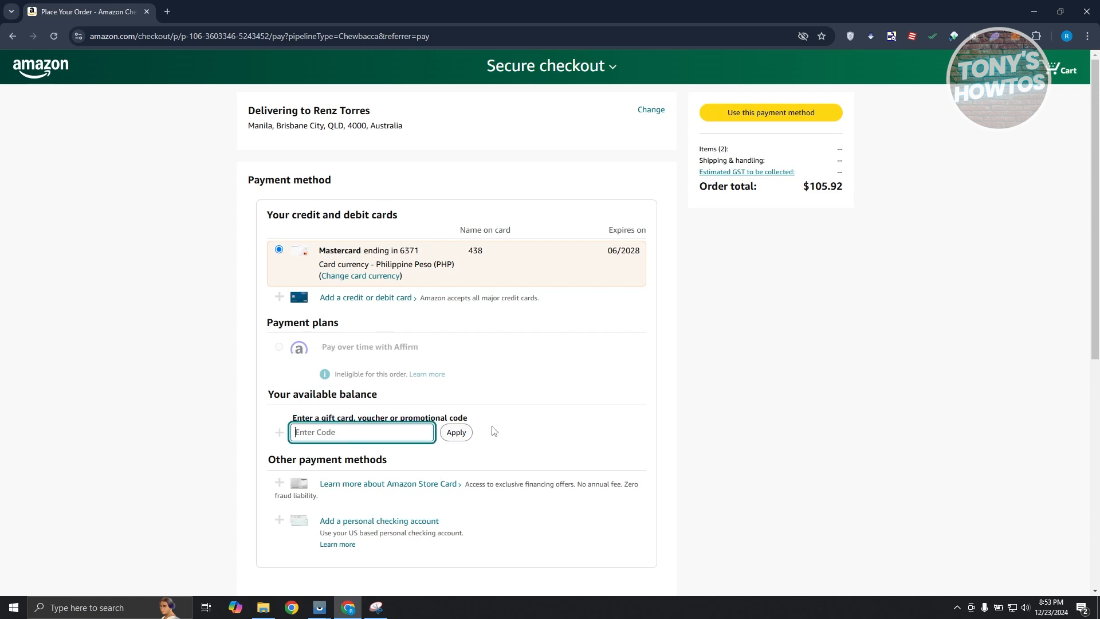
pyautogui.moveTo(567, 455)
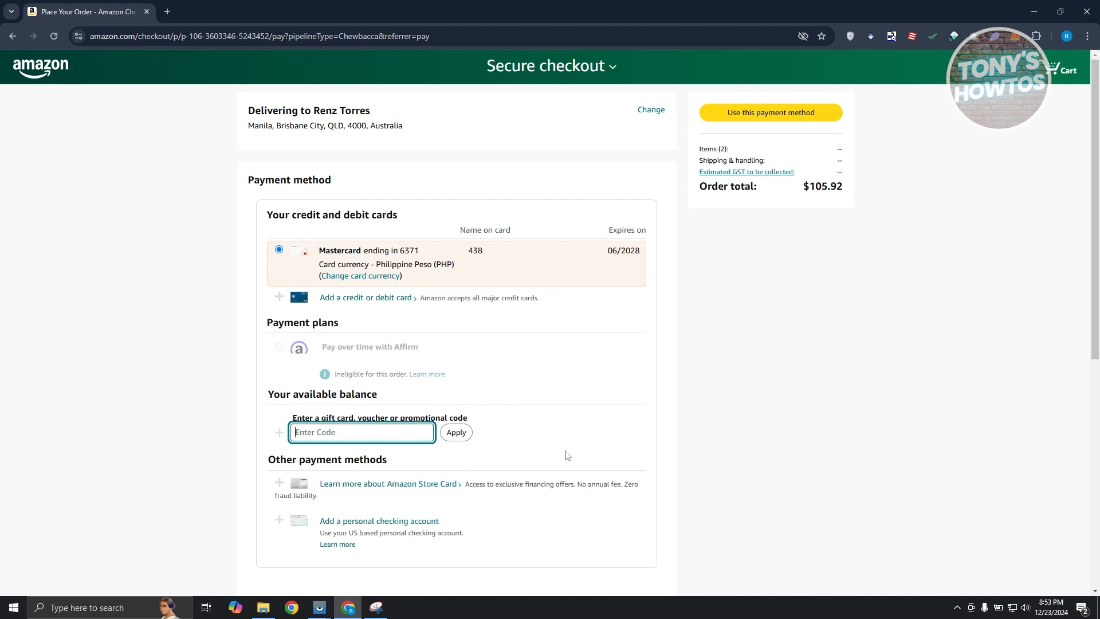
pyautogui.moveTo(780, 451)
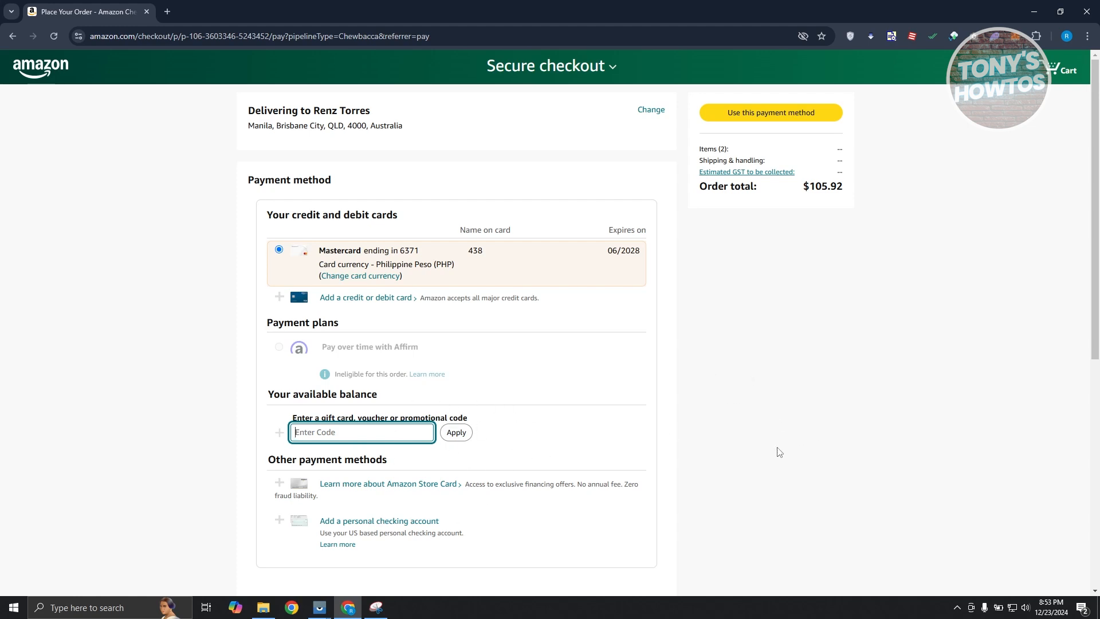
pyautogui.moveTo(784, 117)
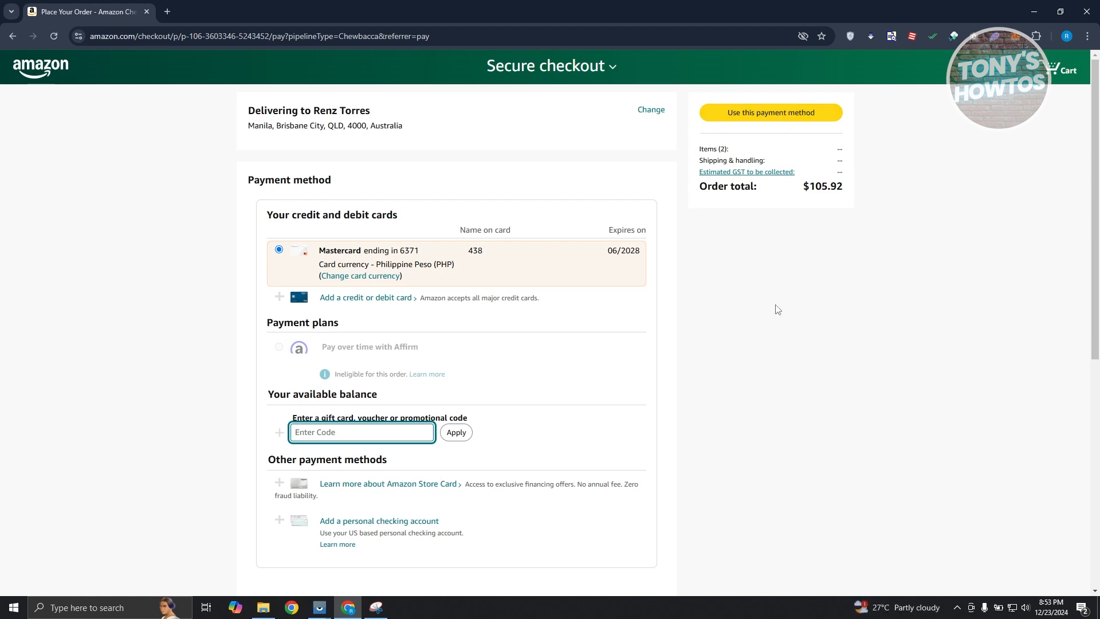
pyautogui.moveTo(757, 376)
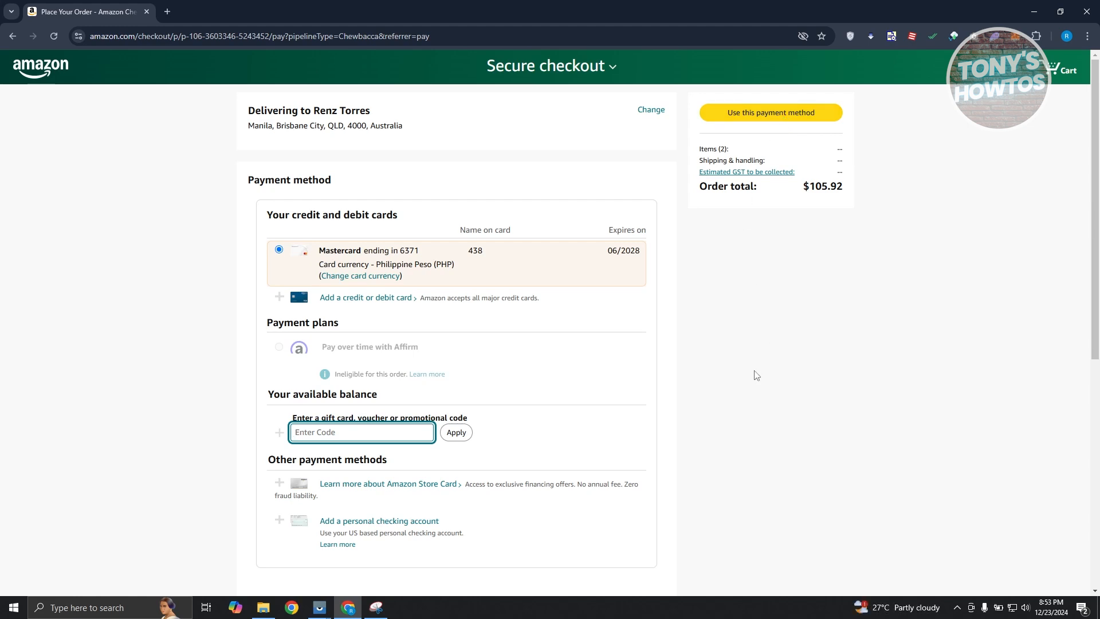